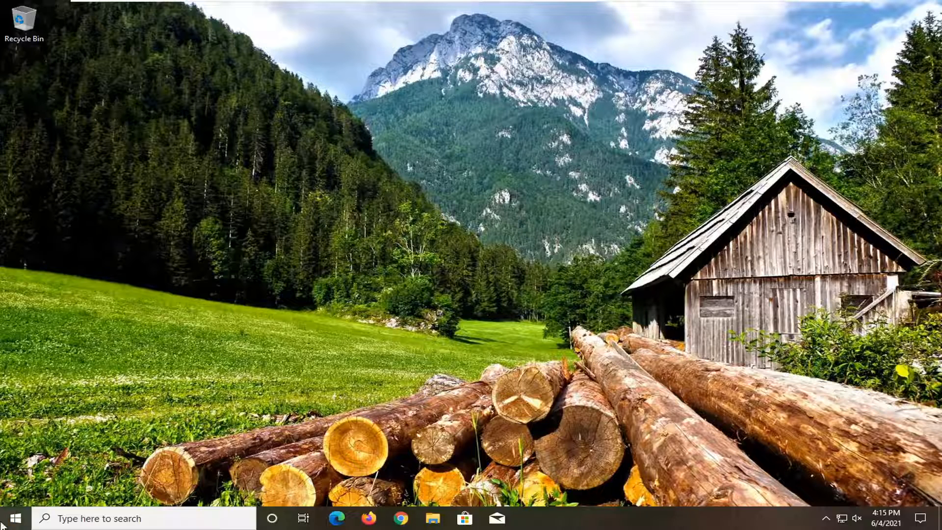
Step: Search for 'control Panel' from the taskbar and launch Control Panel
type("control Panel")
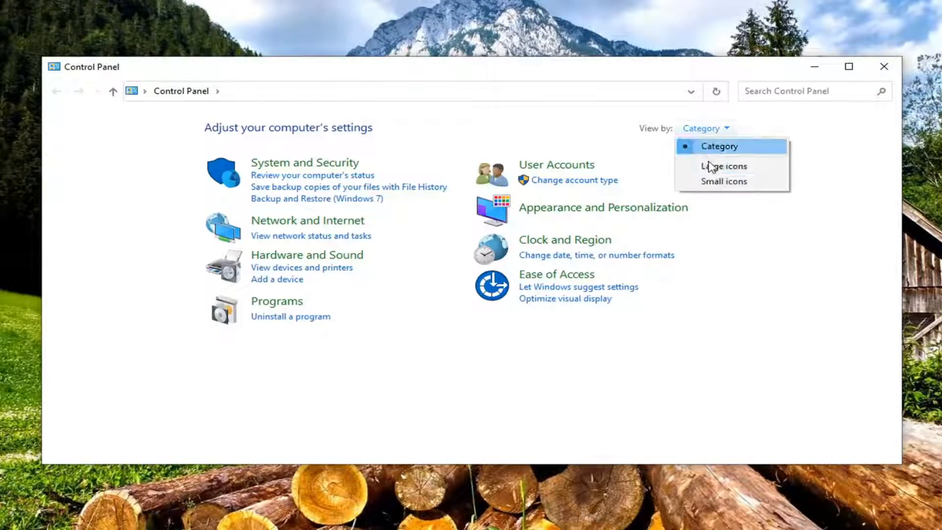
Step: Switch Control Panel's View by setting to Large icons
left_click(724, 167)
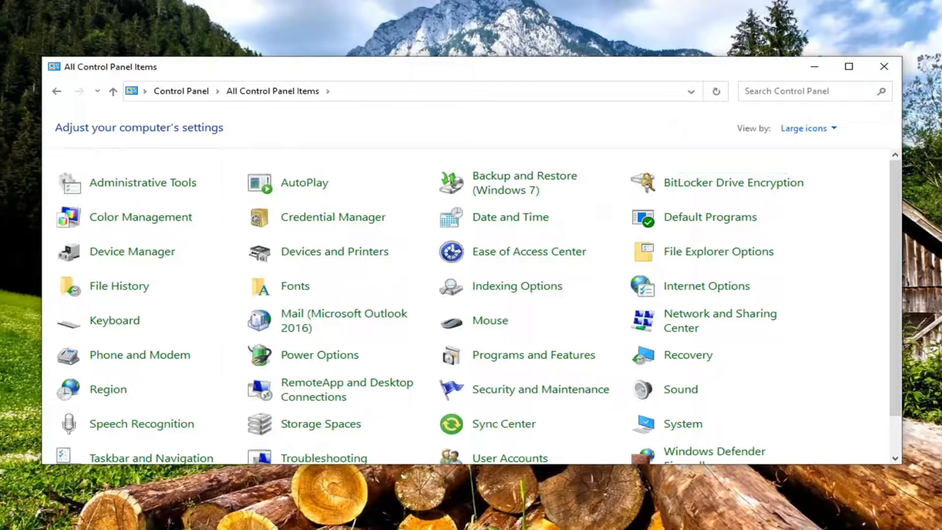
mouse_move(631, 371)
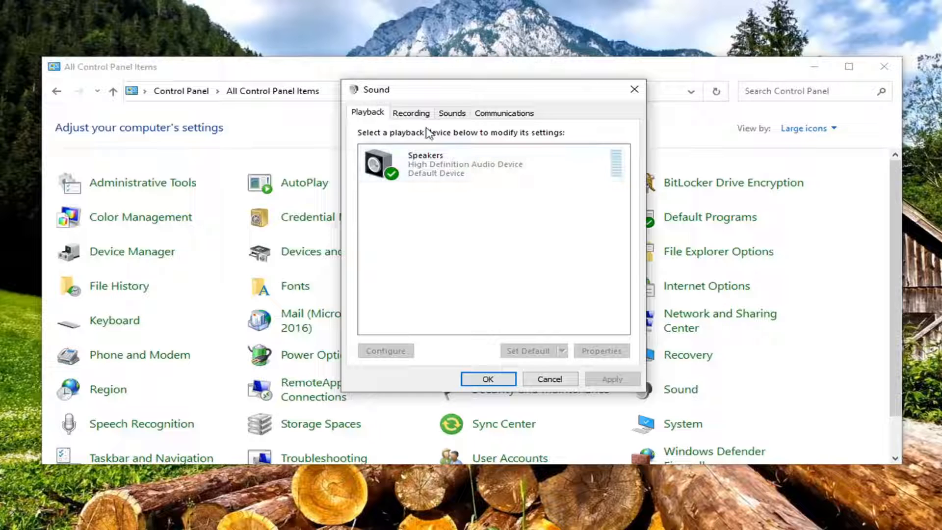
mouse_move(375, 116)
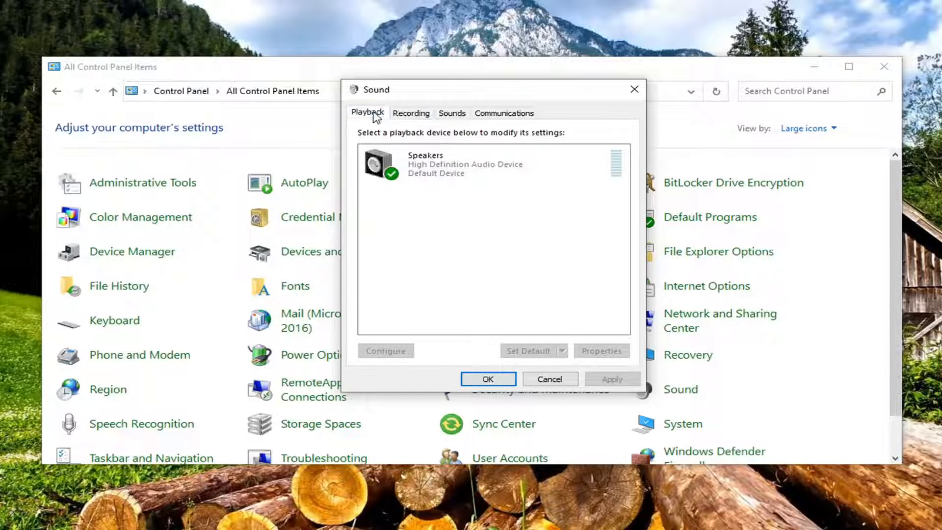
Step: Select the Speakers playback device and bring up its Properties
left_click(465, 164)
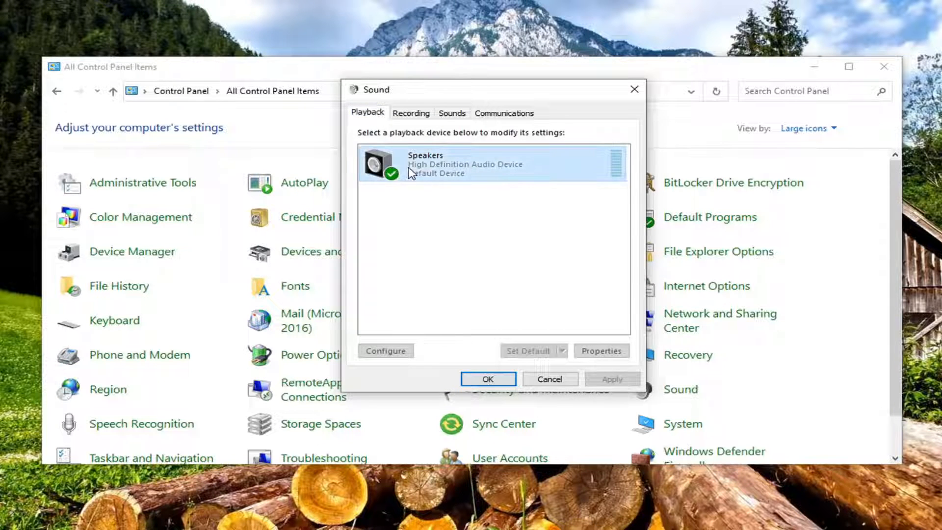
mouse_move(410, 175)
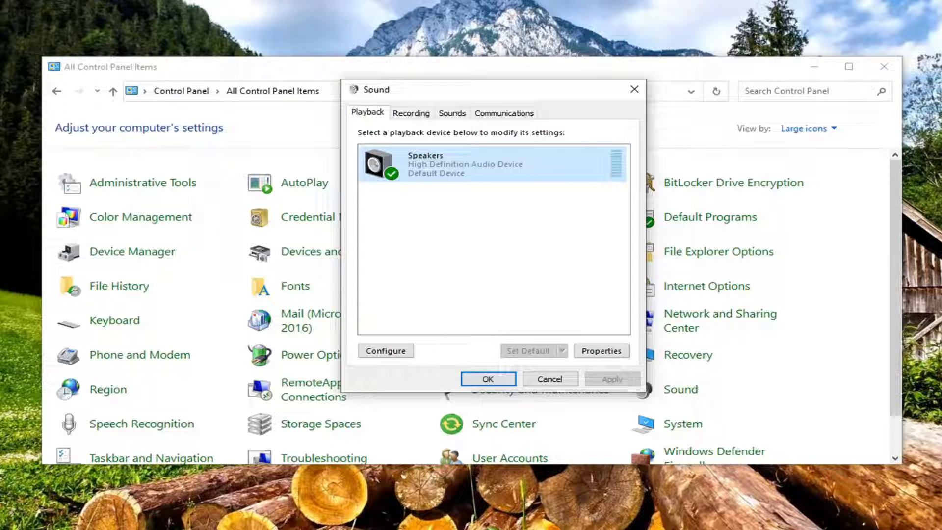
mouse_move(608, 343)
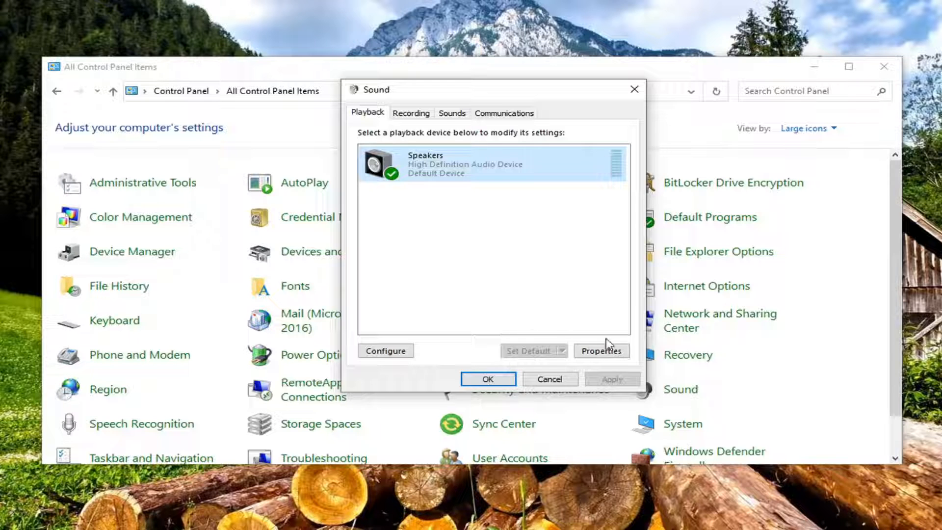
left_click(600, 351)
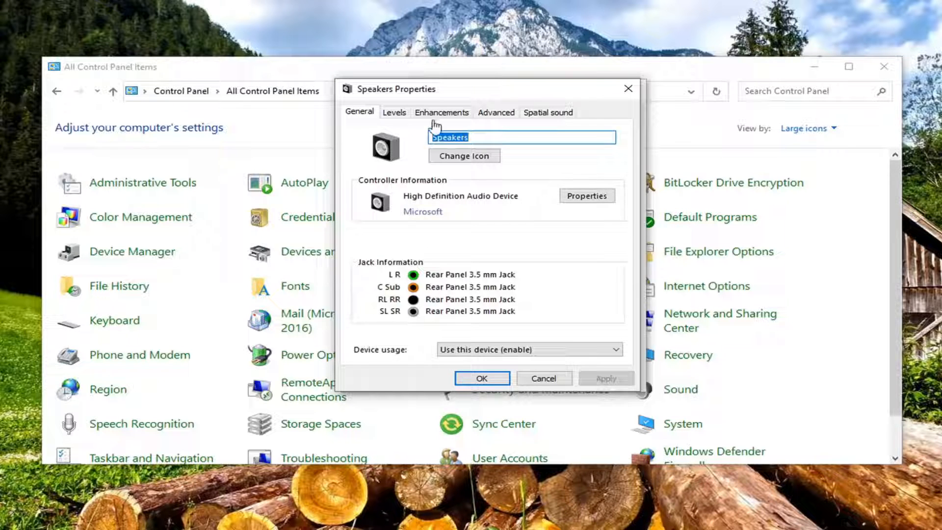
Step: Enable Bass Boost under Enhancements and confirm its 80 Hz frequency and 6 dB boost level
left_click(442, 112)
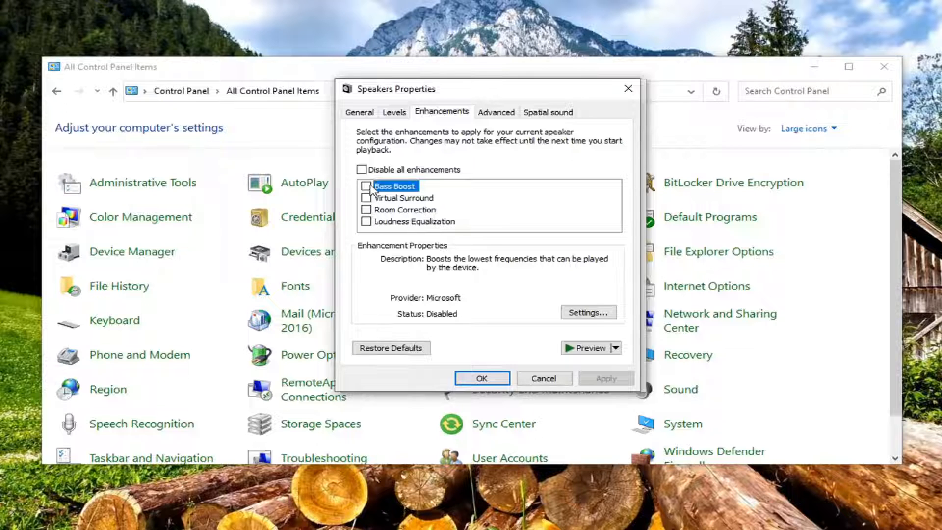
left_click(366, 187)
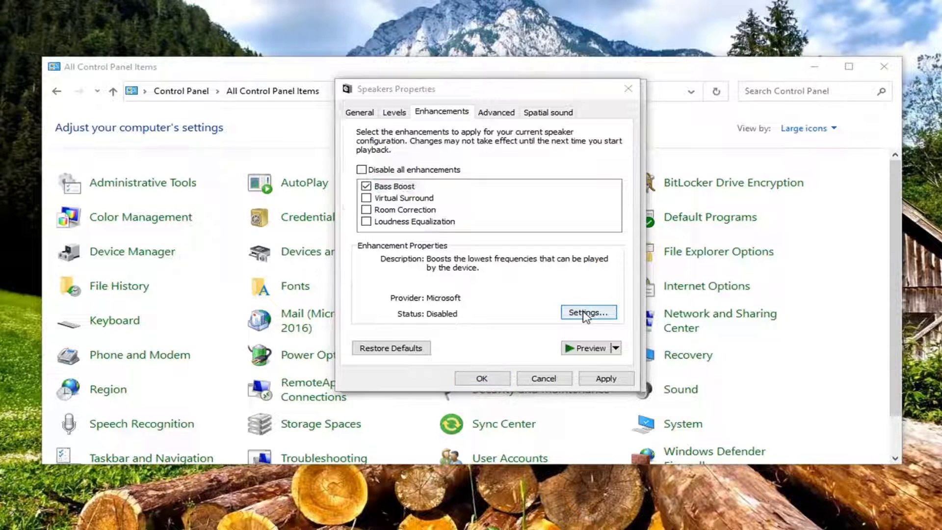
left_click(588, 312)
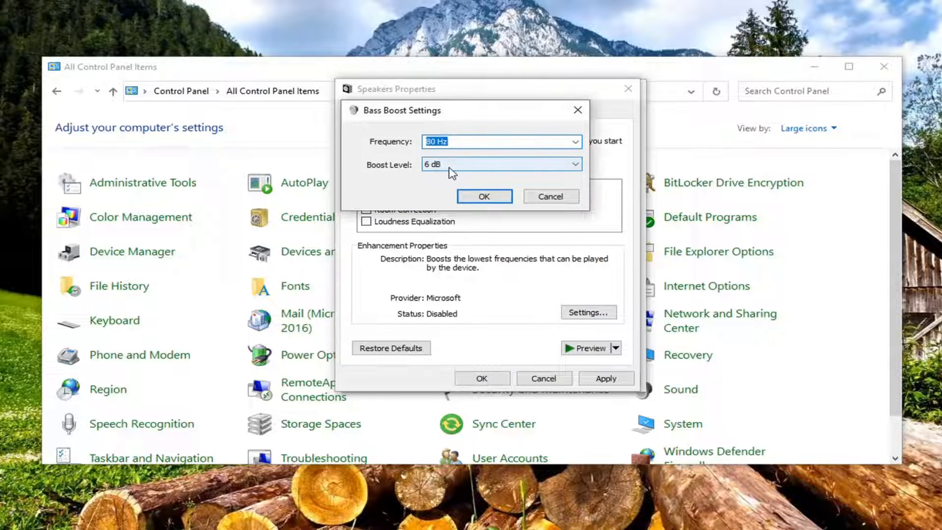
left_click(484, 197)
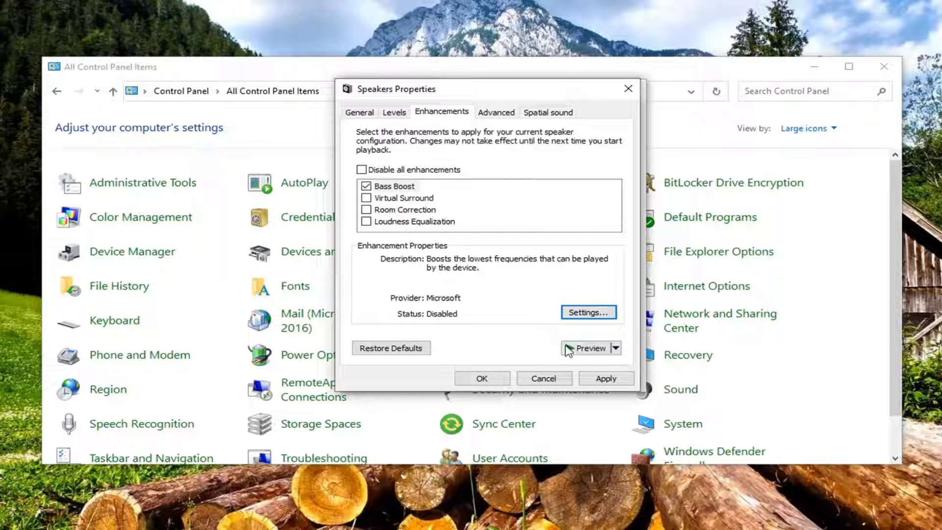
left_click(580, 347)
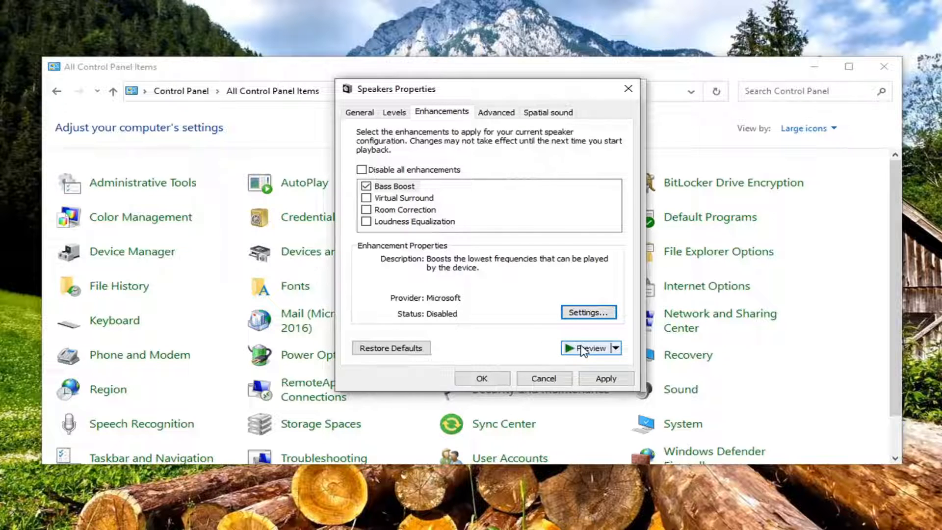
mouse_move(392, 354)
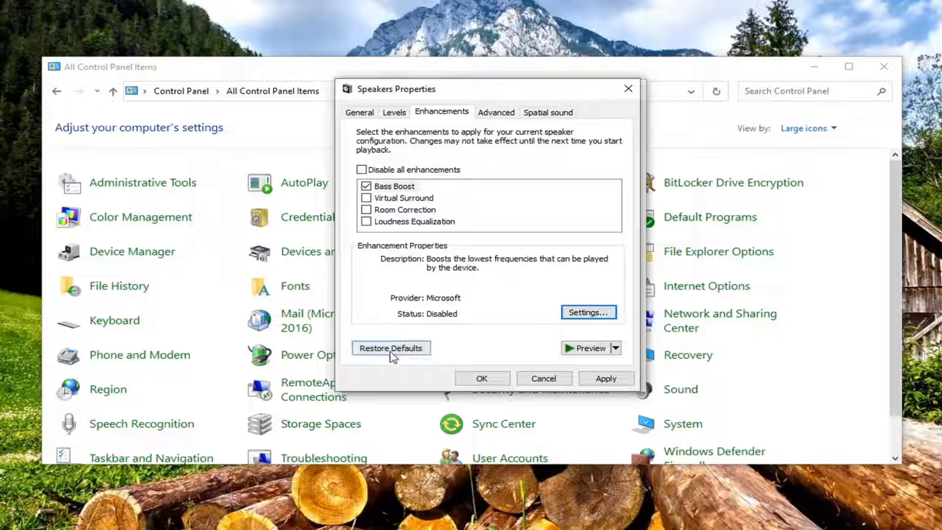
mouse_move(576, 403)
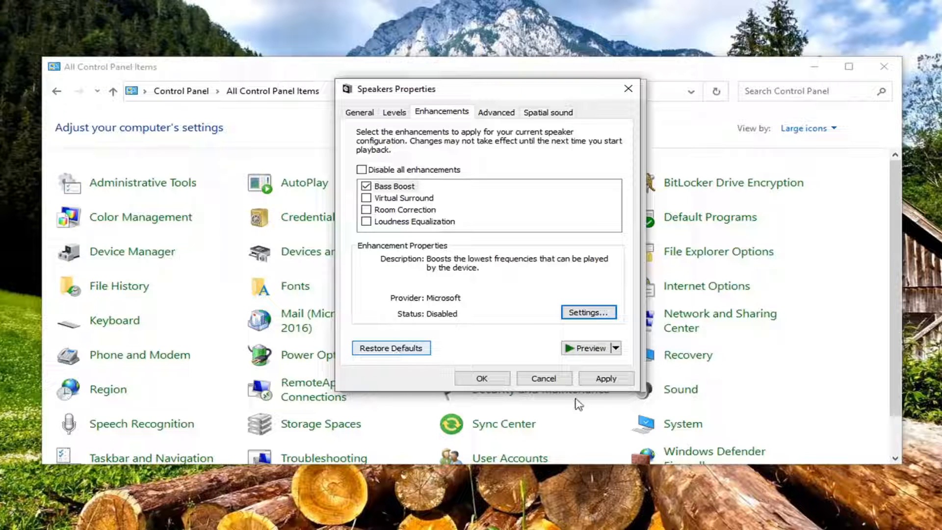